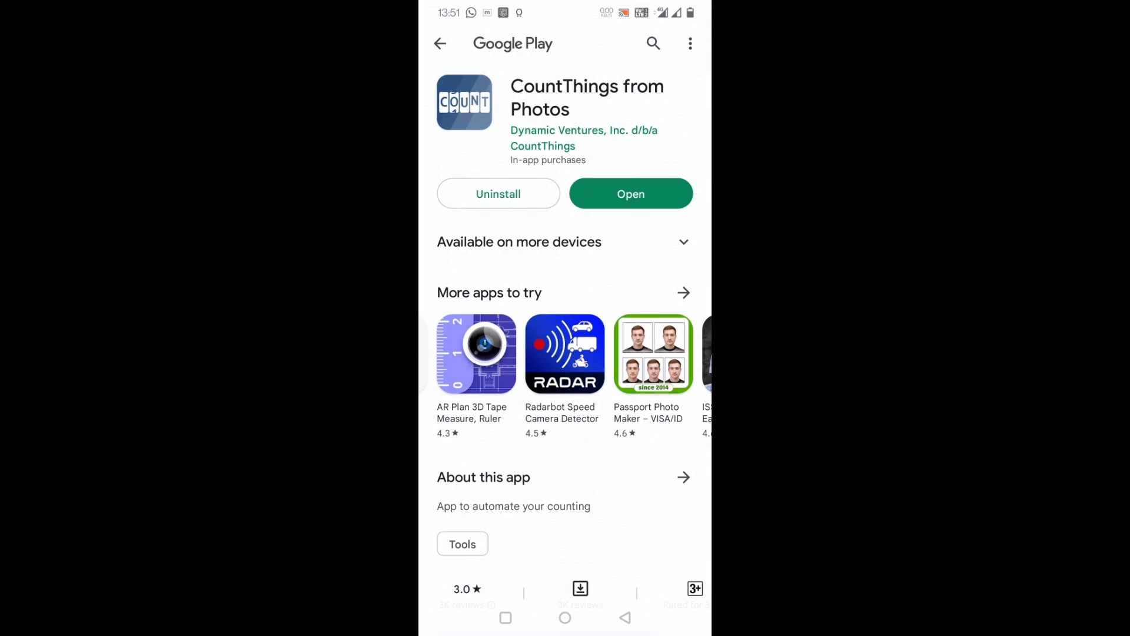
Step: Launch CountThings from Photos from its Google Play page
{"action": "left_click", "coordinate": [630, 193]}
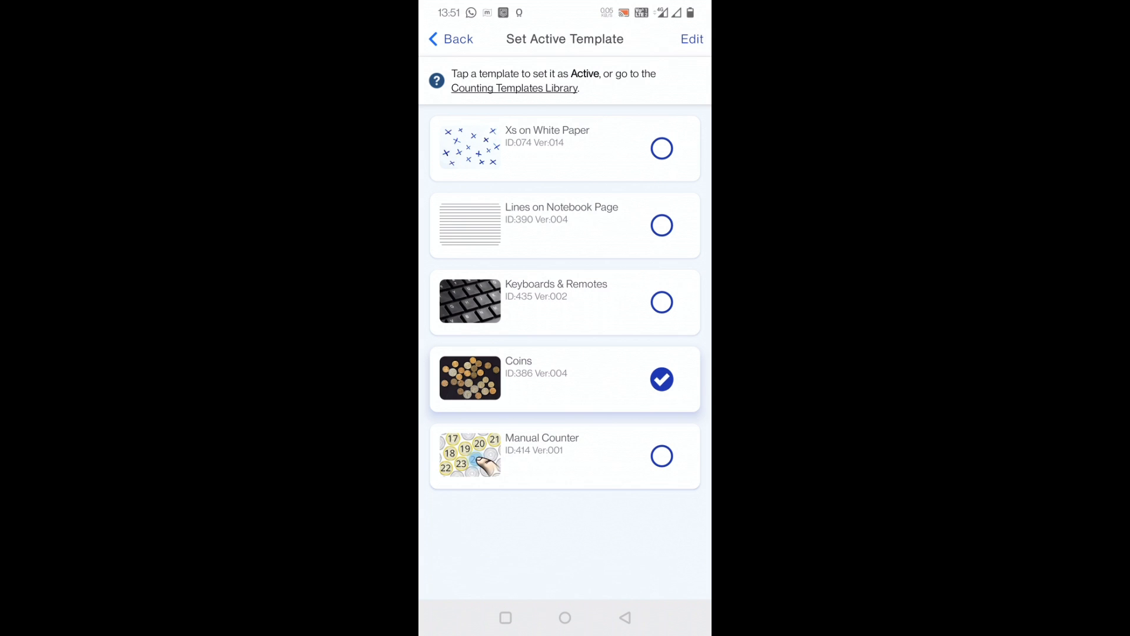
Step: Return home, then browse the Counting Templates Library and its five demo templates
{"action": "left_click", "coordinate": [449, 39]}
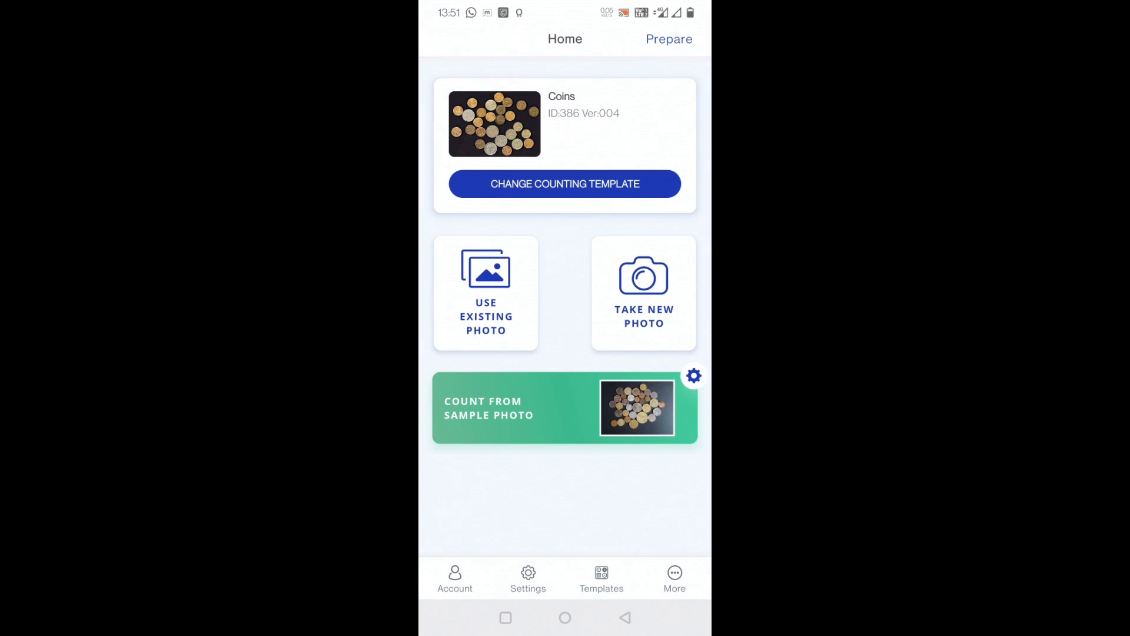
{"action": "left_click", "coordinate": [564, 184]}
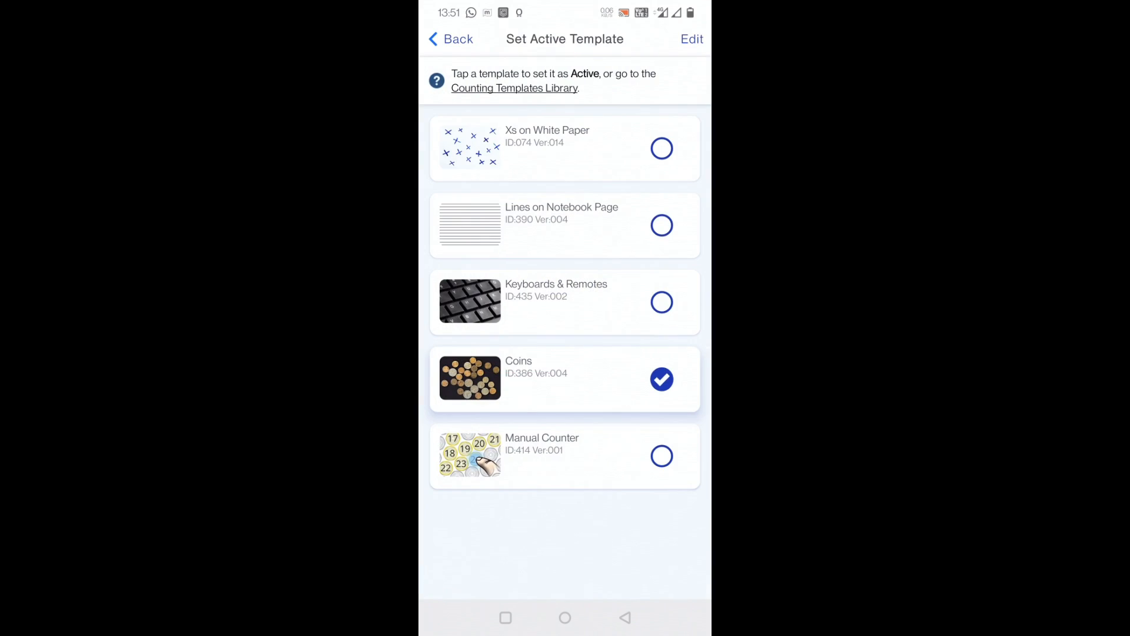
{"action": "left_click", "coordinate": [514, 87]}
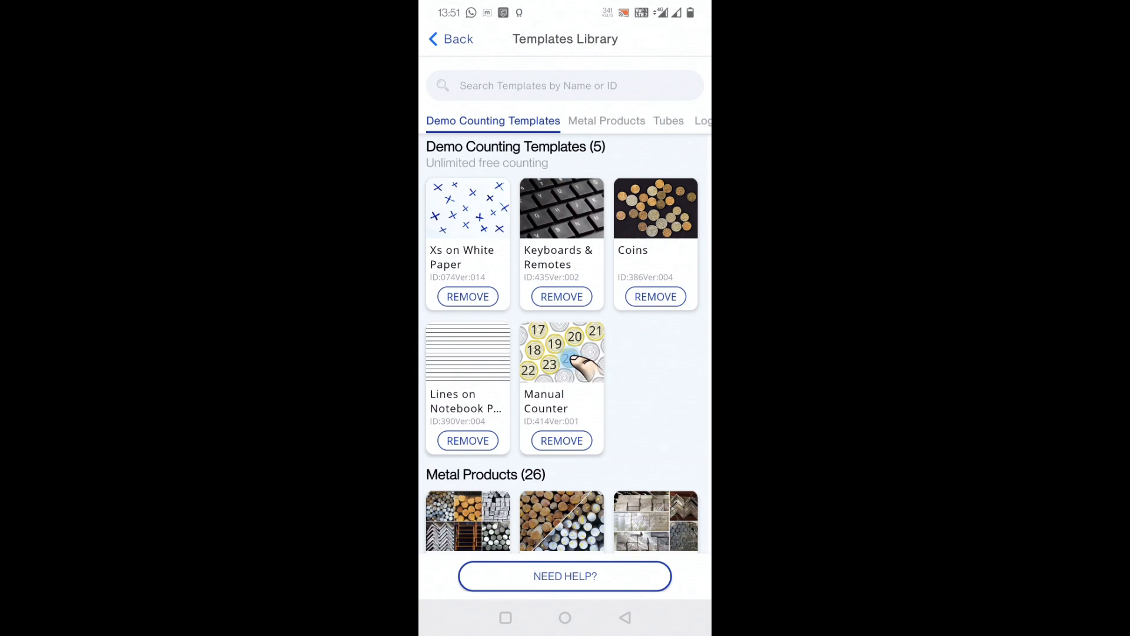
{"action": "scroll", "scroll_direction": "down", "scroll_amount": 3}
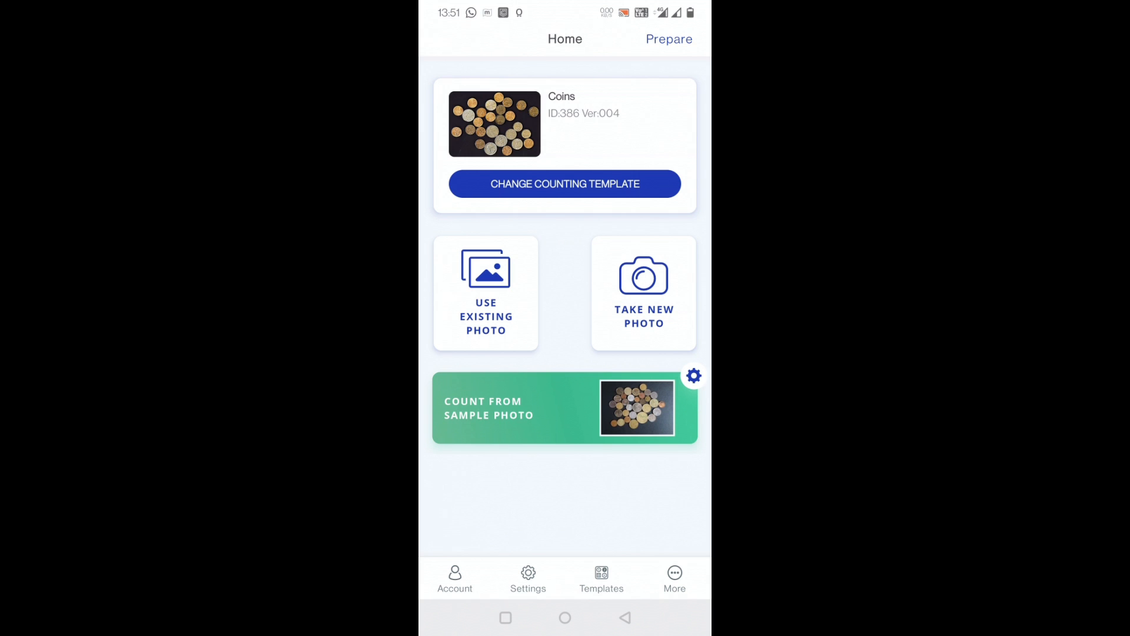
Step: Make Xs on White Paper active and load the X-marks notebook photo from the Camera album
{"action": "left_click", "coordinate": [564, 184]}
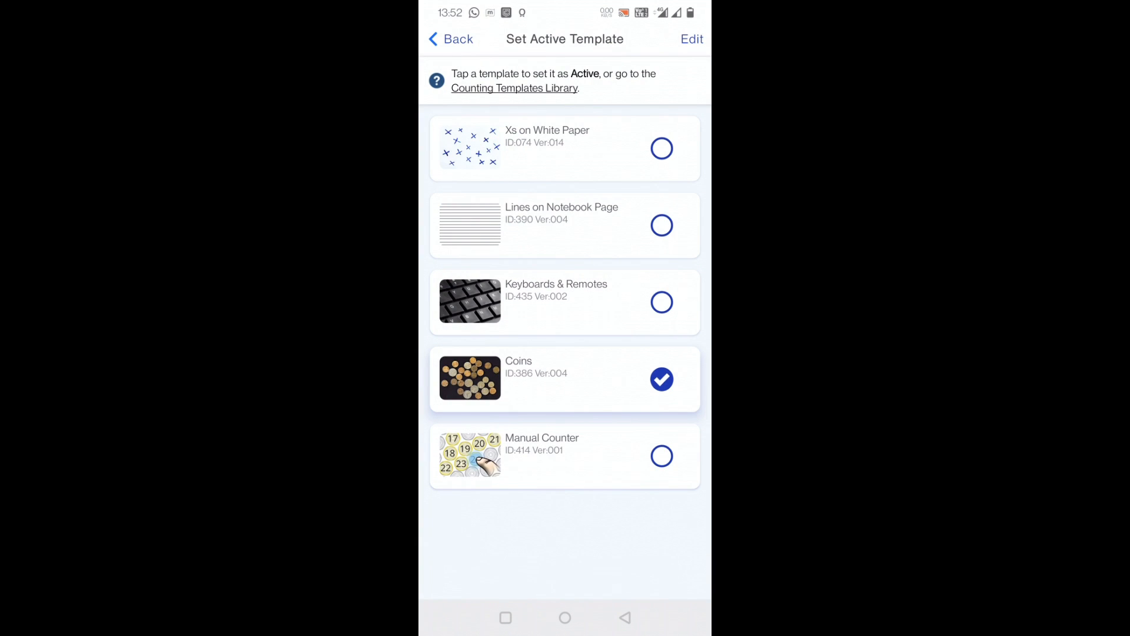
{"action": "left_click", "coordinate": [564, 148]}
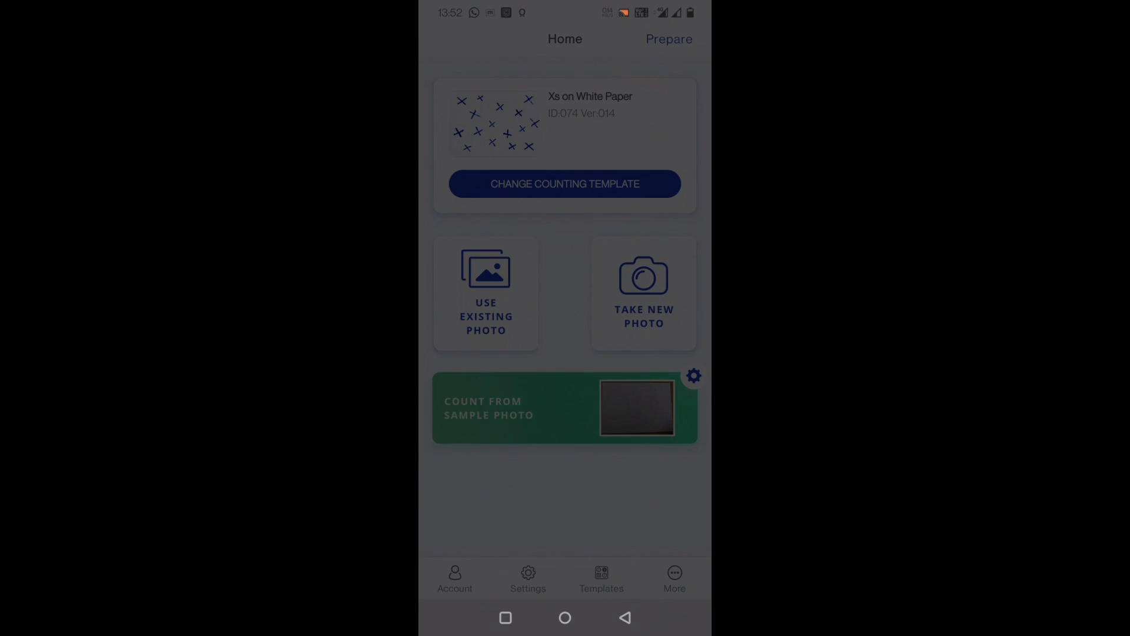
{"action": "left_click", "coordinate": [486, 293]}
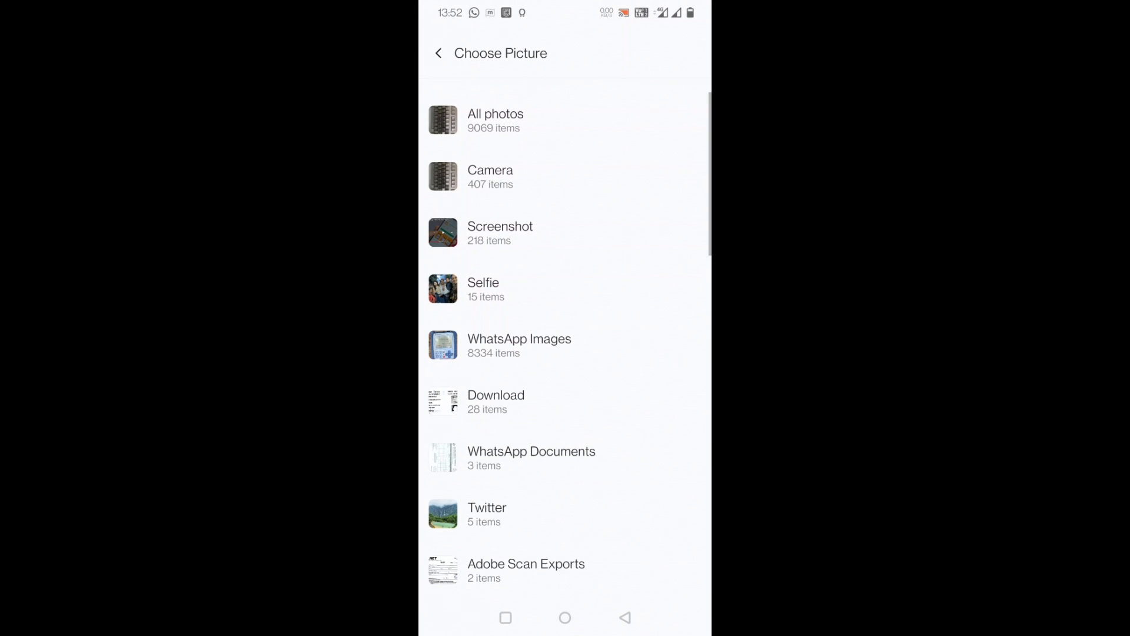
{"action": "left_click", "coordinate": [490, 176]}
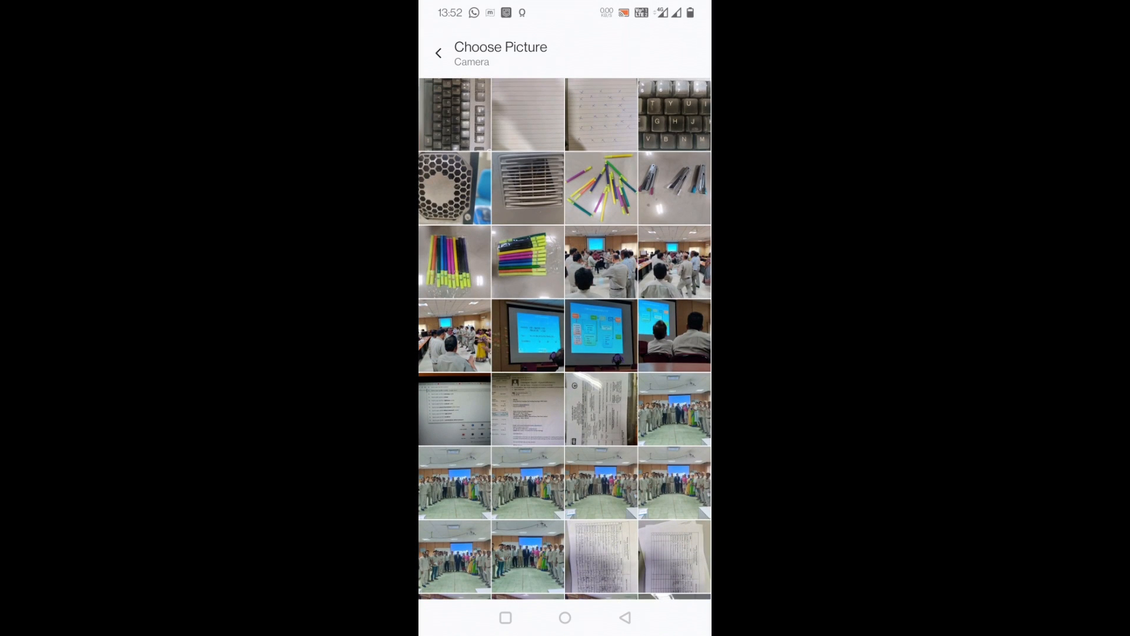
{"action": "left_click", "coordinate": [600, 114]}
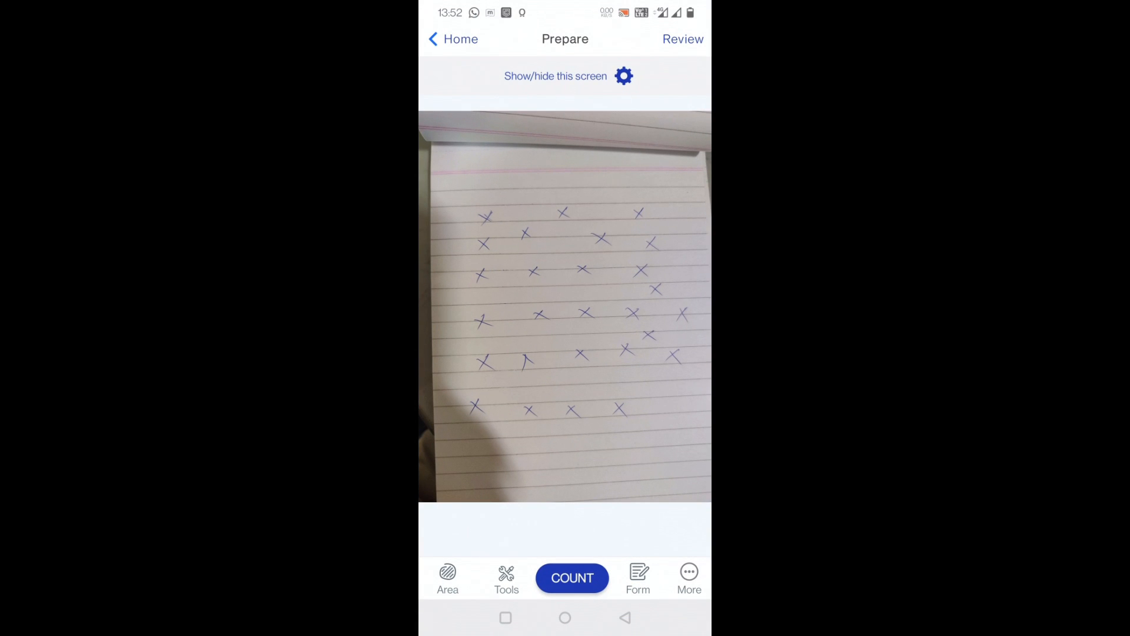
Step: Count the handwritten Xs, getting a result of 27, then return home
{"action": "left_click", "coordinate": [572, 576]}
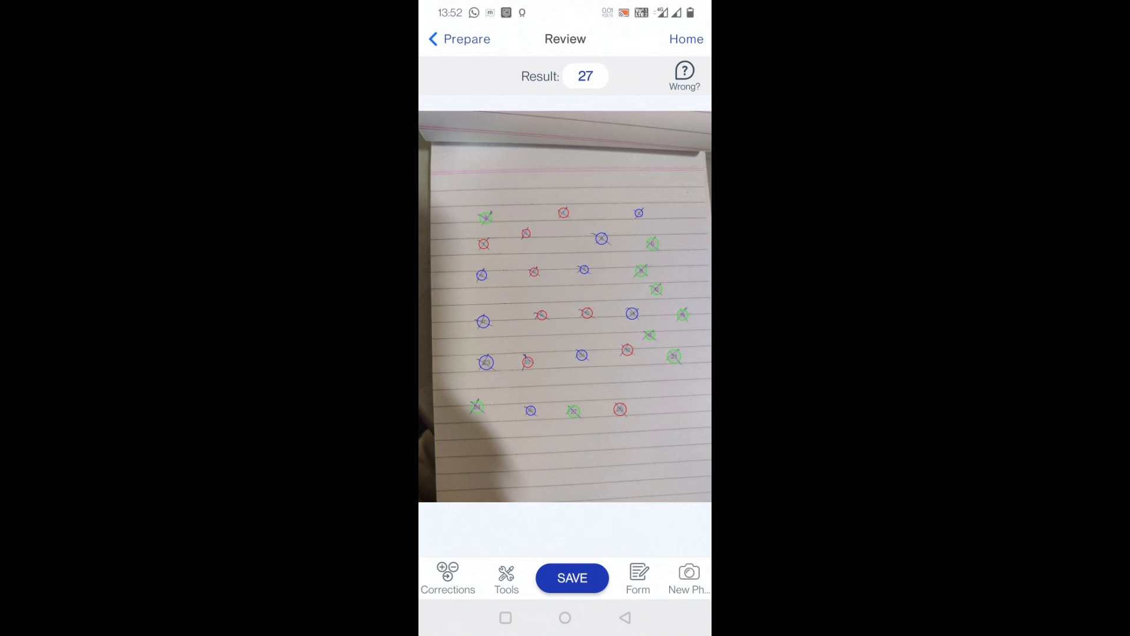
{"action": "left_click", "coordinate": [459, 39]}
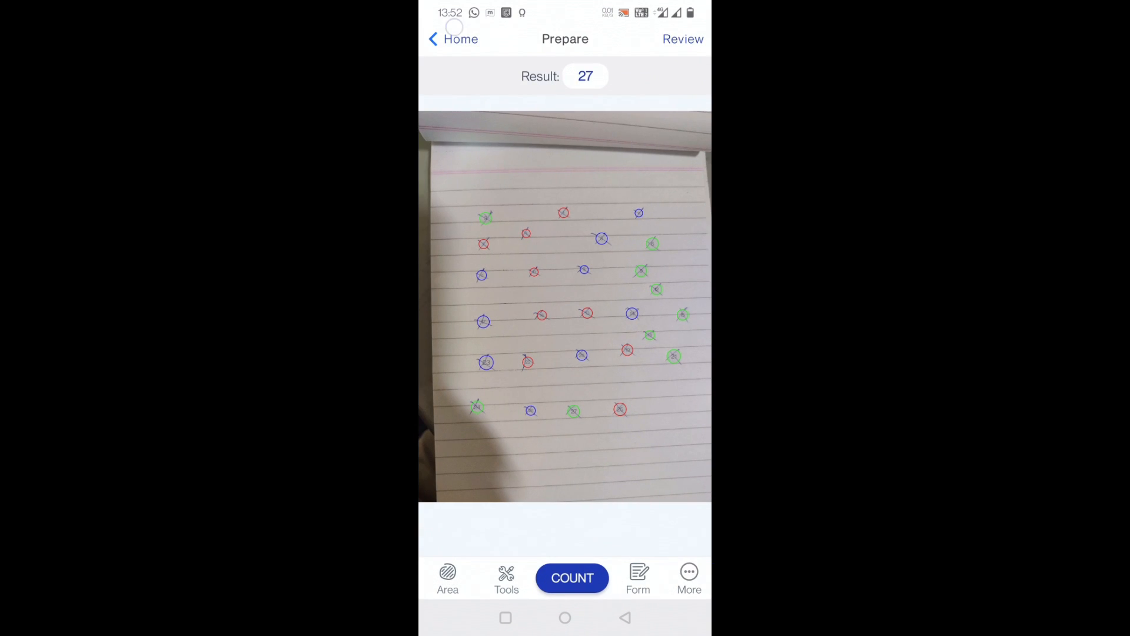
{"action": "left_click", "coordinate": [452, 39]}
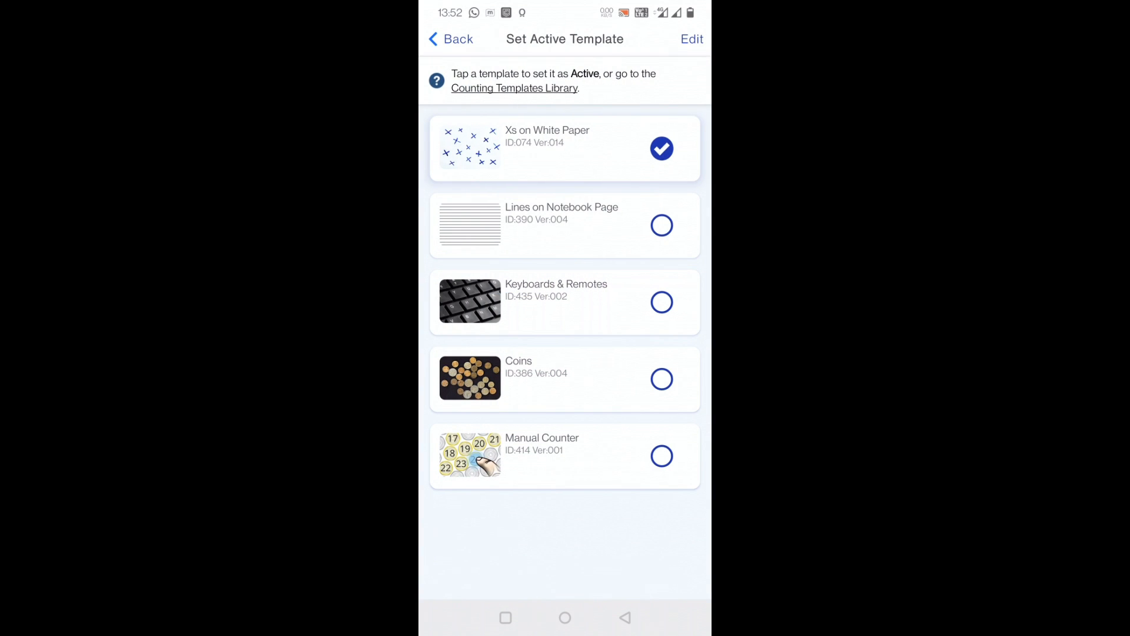
Step: With Lines on Notebook Page active, count the lined page from the Camera album, getting 20
{"action": "left_click", "coordinate": [564, 225]}
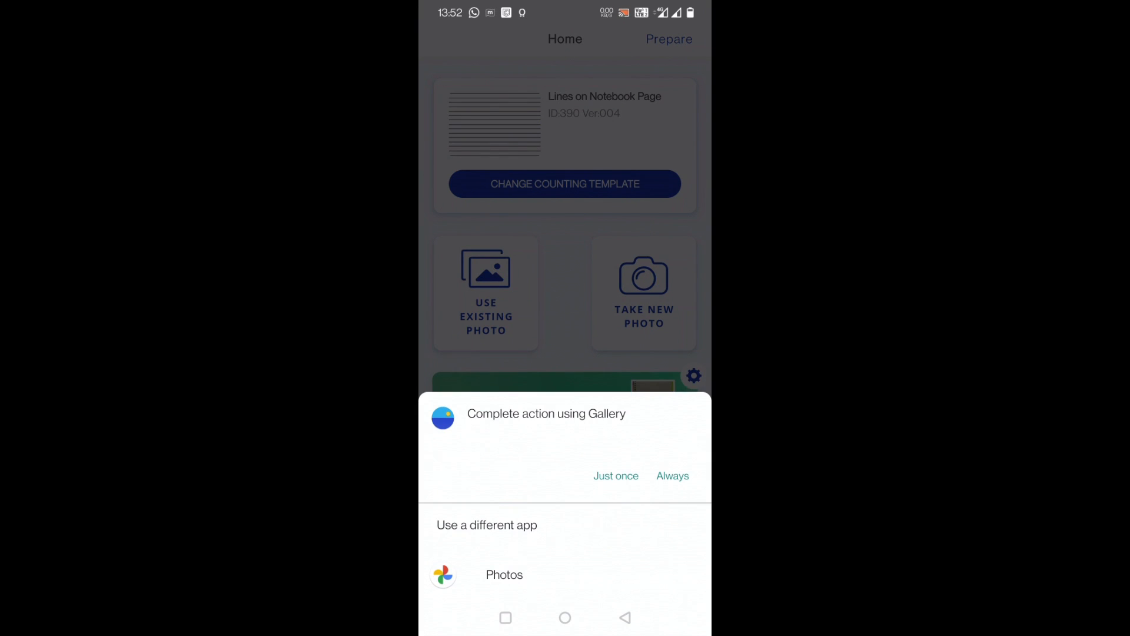
{"action": "left_click", "coordinate": [616, 475]}
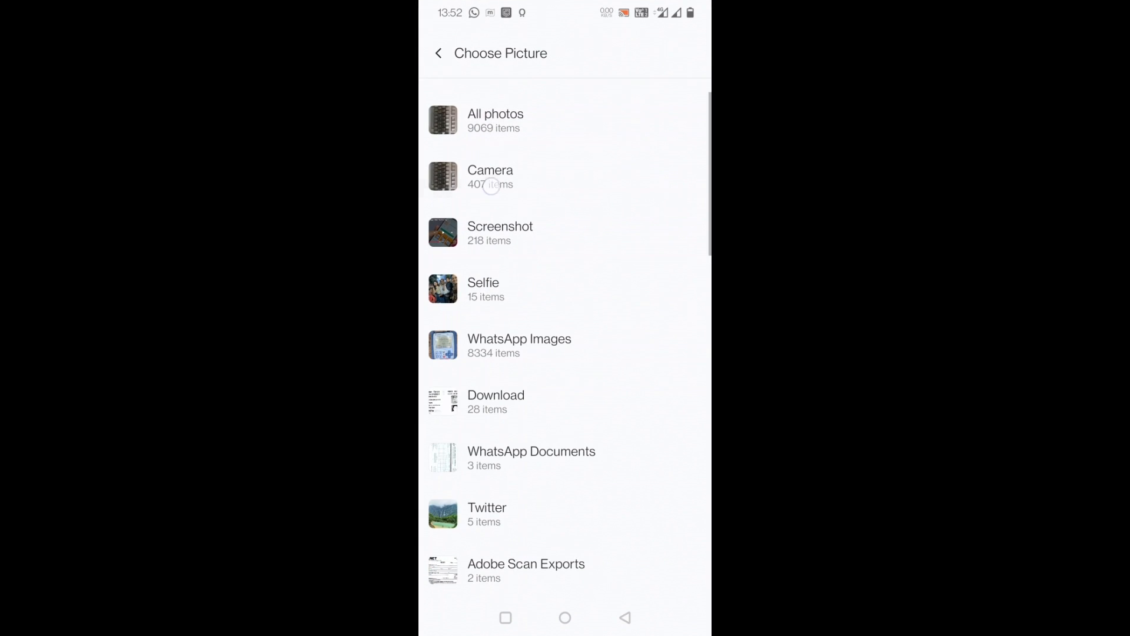
{"action": "left_click", "coordinate": [489, 177]}
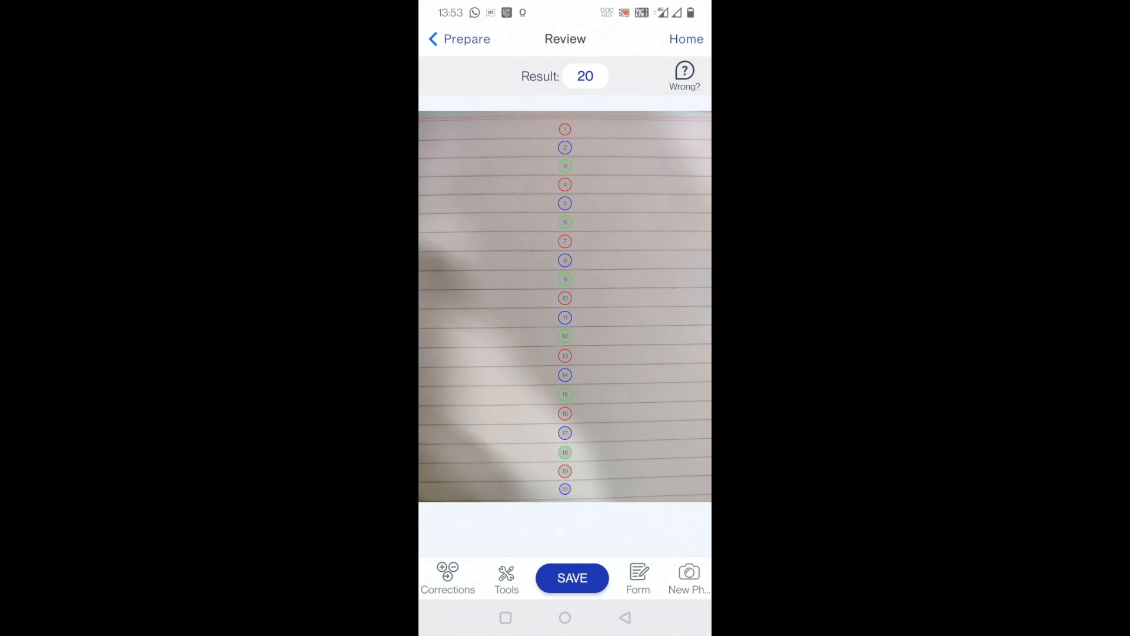
{"action": "left_click", "coordinate": [458, 39]}
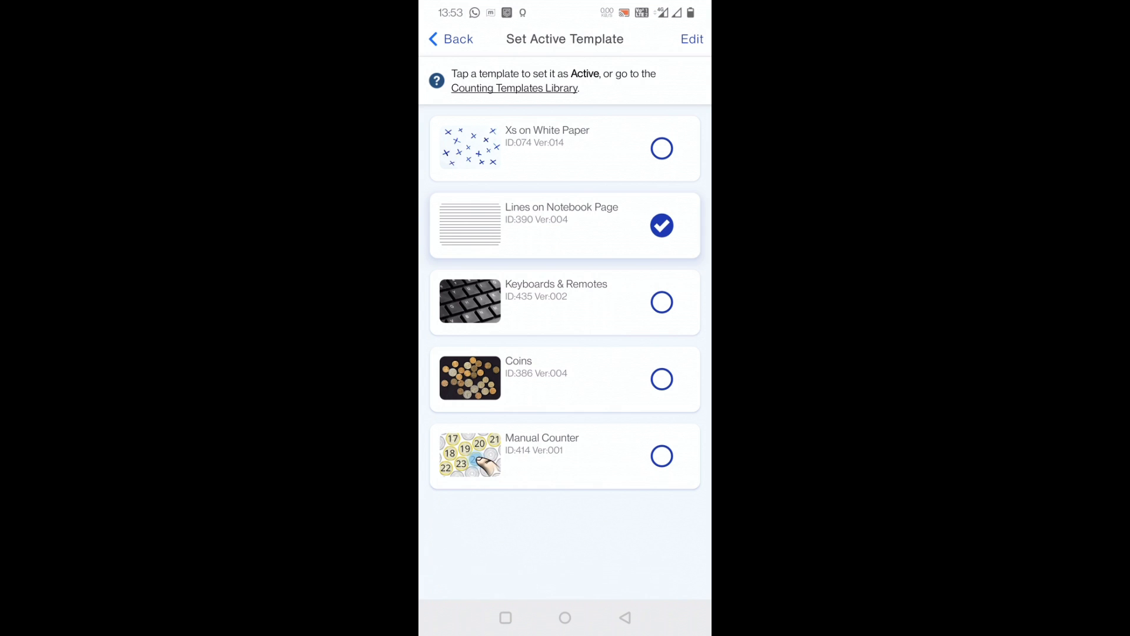
Step: With Keyboards & Remotes active, load the gallery keyboard photo and start counting its keys
{"action": "left_click", "coordinate": [555, 303]}
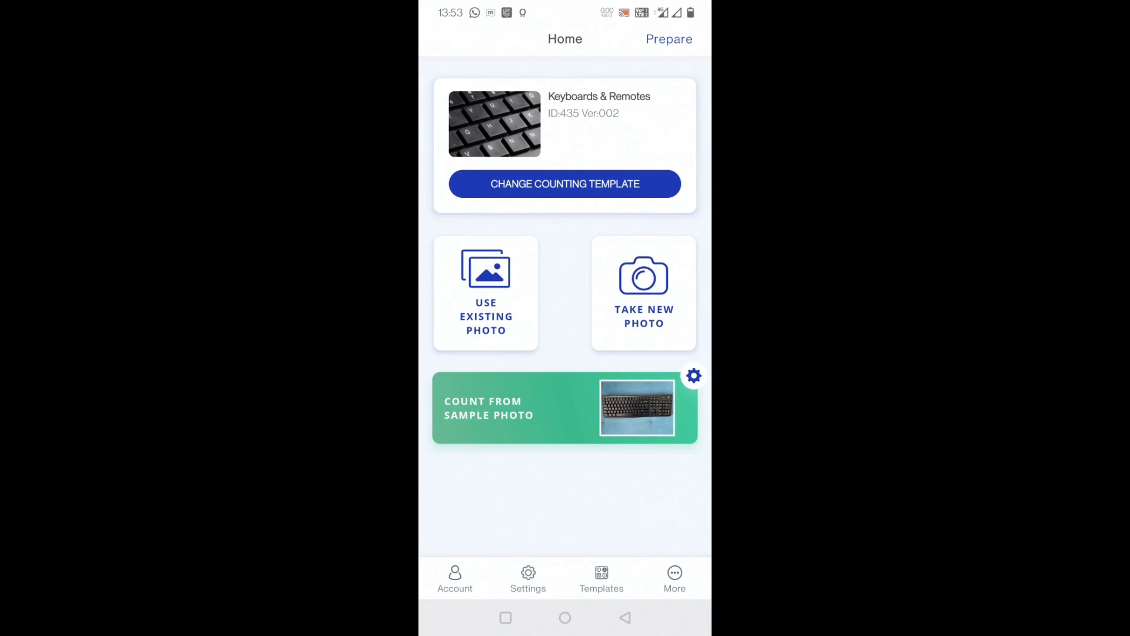
{"action": "left_click", "coordinate": [486, 293]}
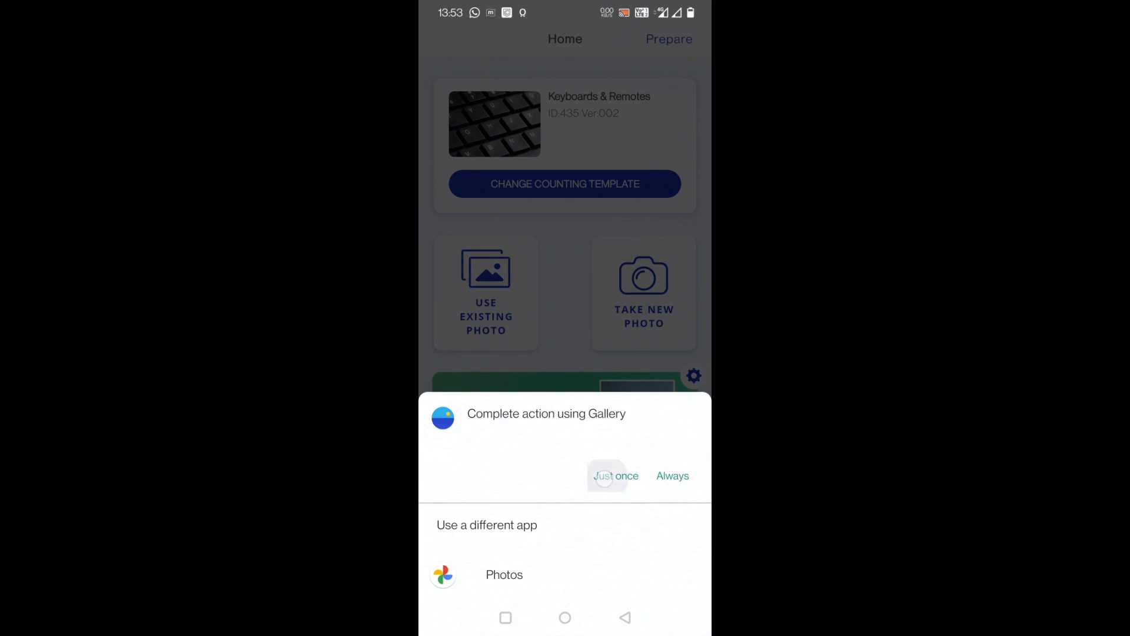
{"action": "left_click", "coordinate": [615, 475]}
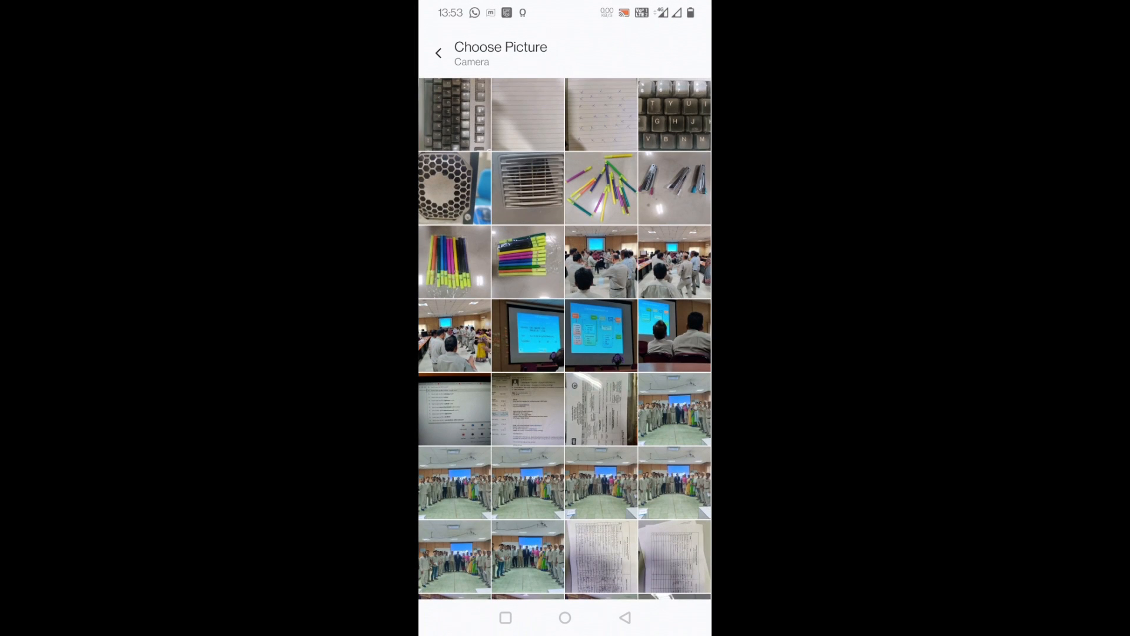
{"action": "left_click", "coordinate": [454, 114]}
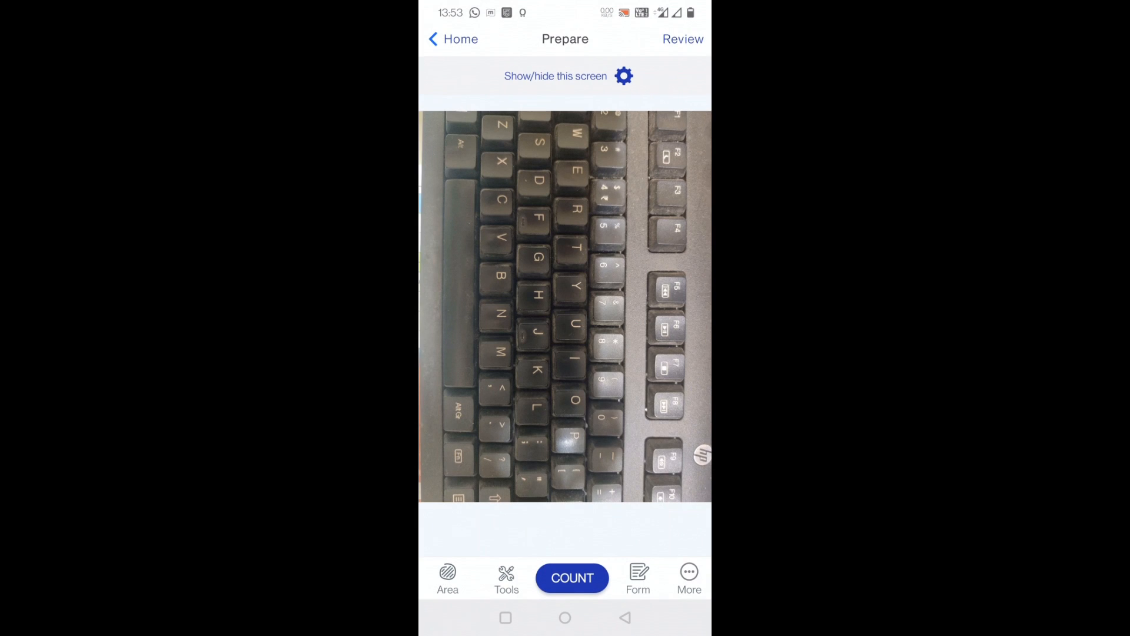
{"action": "left_click", "coordinate": [572, 577]}
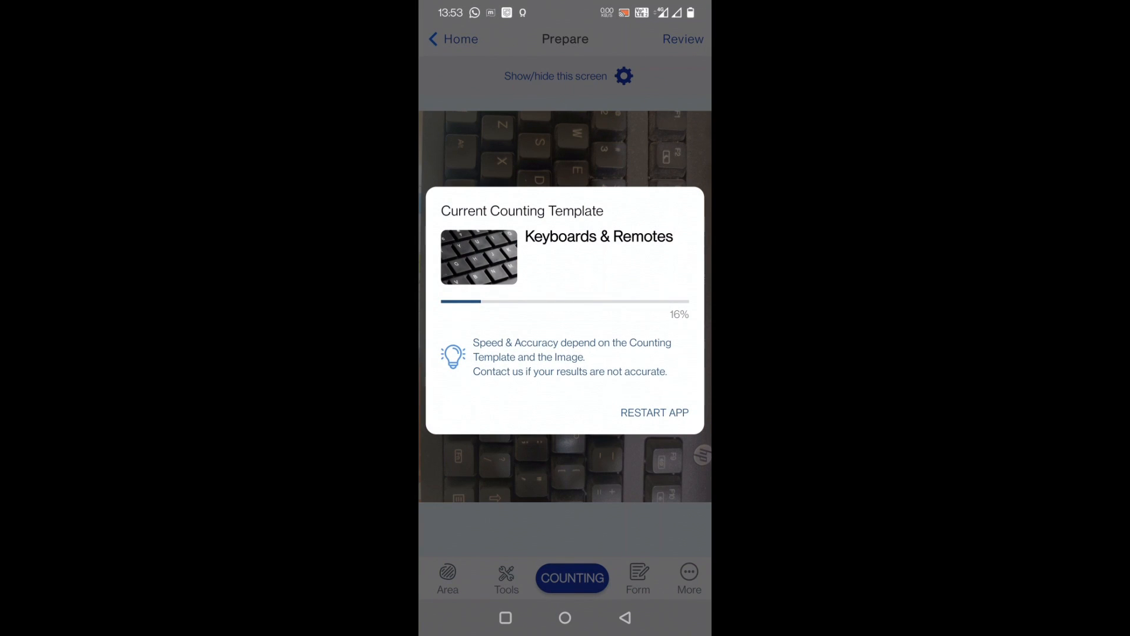